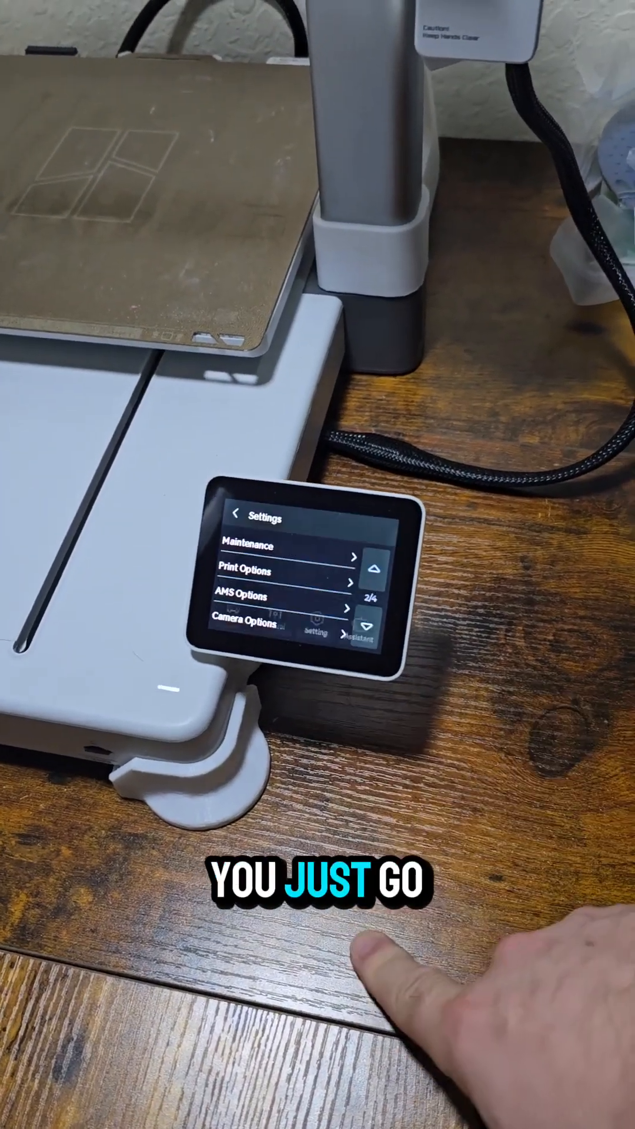
# Step: Show the Calibration checklist with motor noise cancellation, vibration compensation and auto bed leveling ticked
pyautogui.click(258, 544)
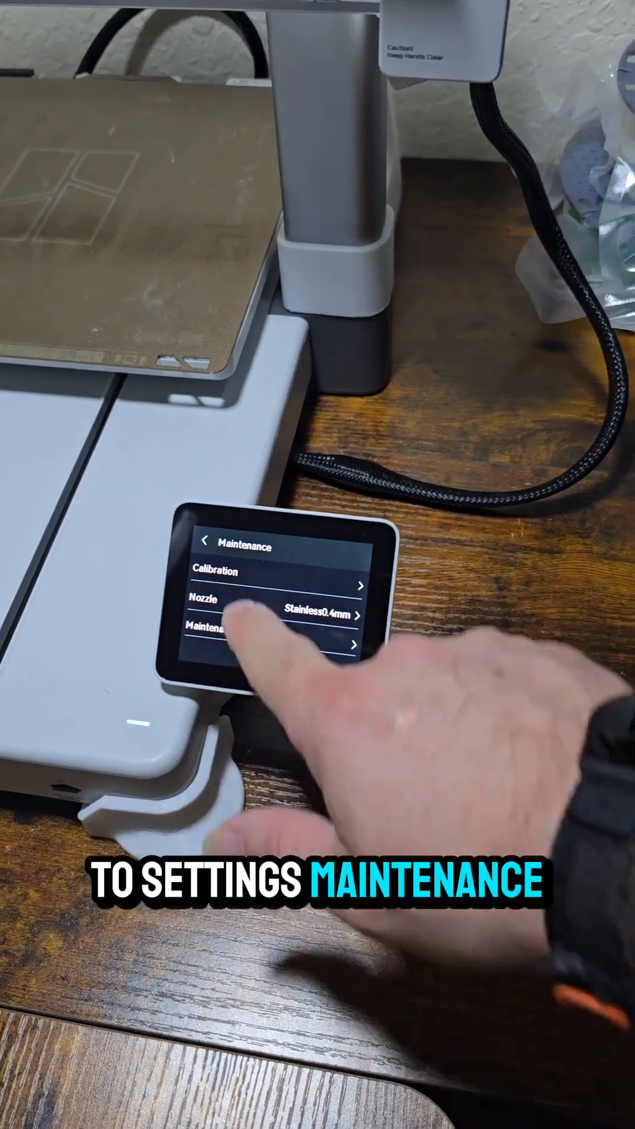
pyautogui.click(216, 573)
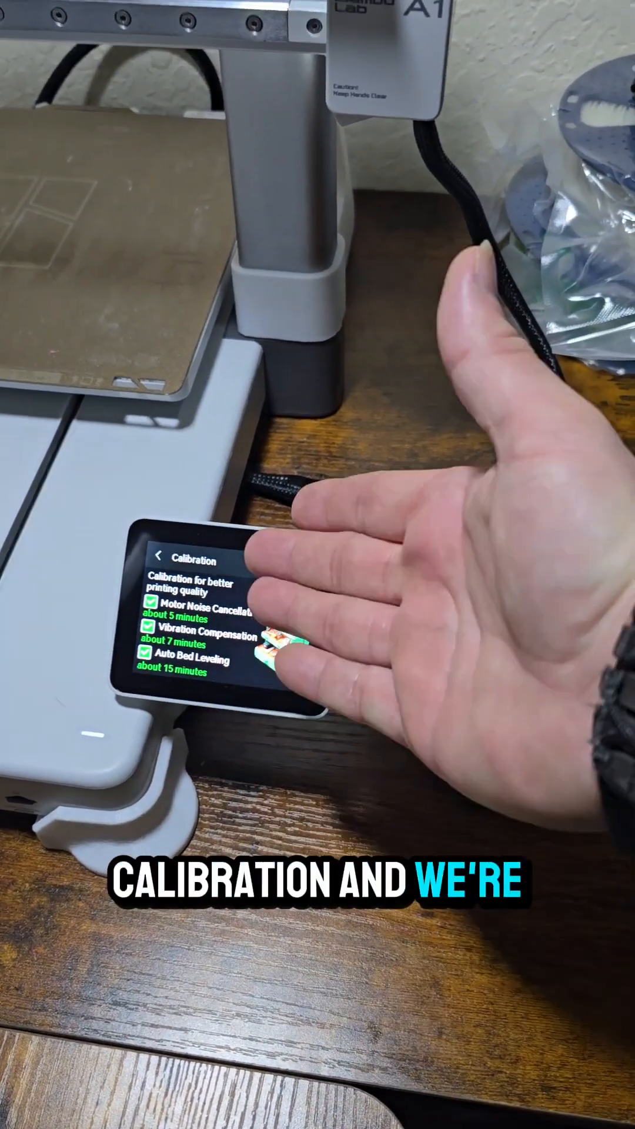